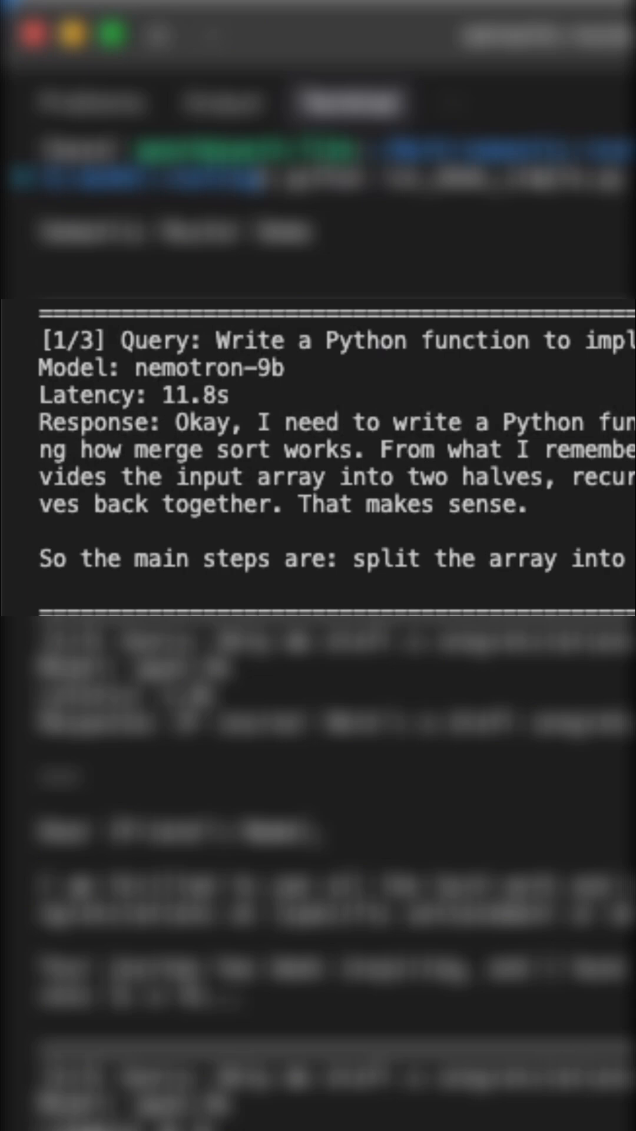
scroll("down", 3)
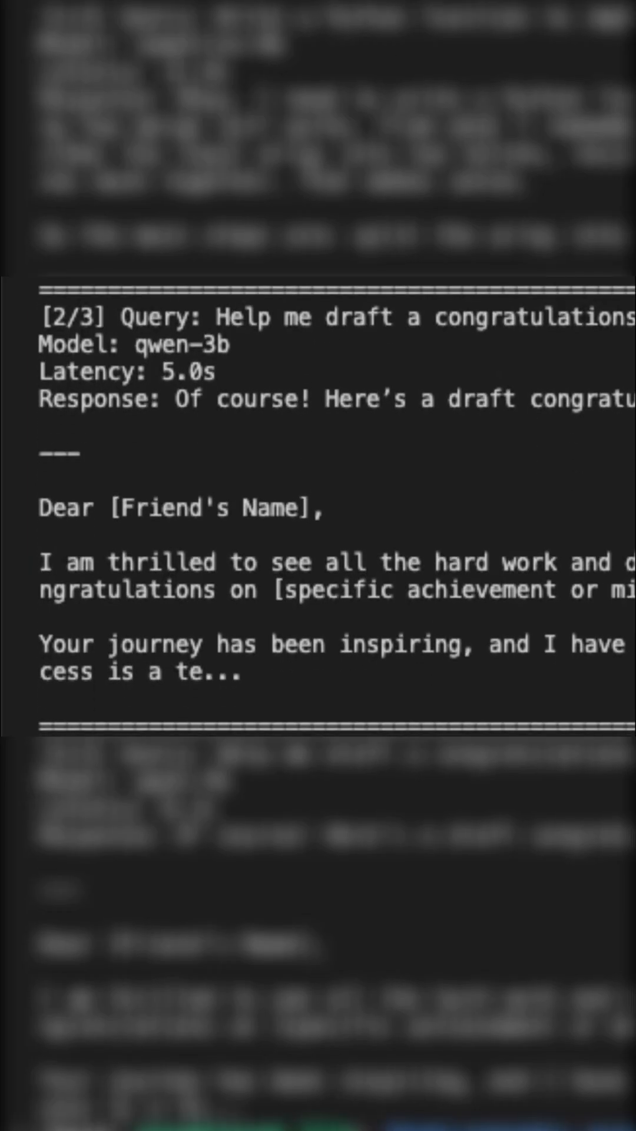